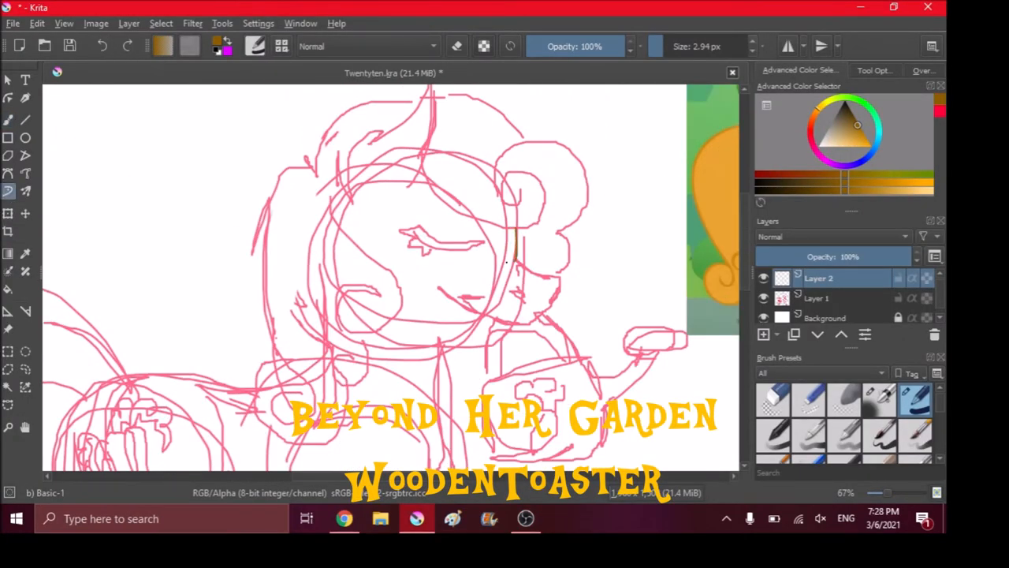
# Ink the pony's muzzle outline in dark brown over the pink sketch.
pyautogui.moveTo(517, 237); pyautogui.dragTo(532, 331)
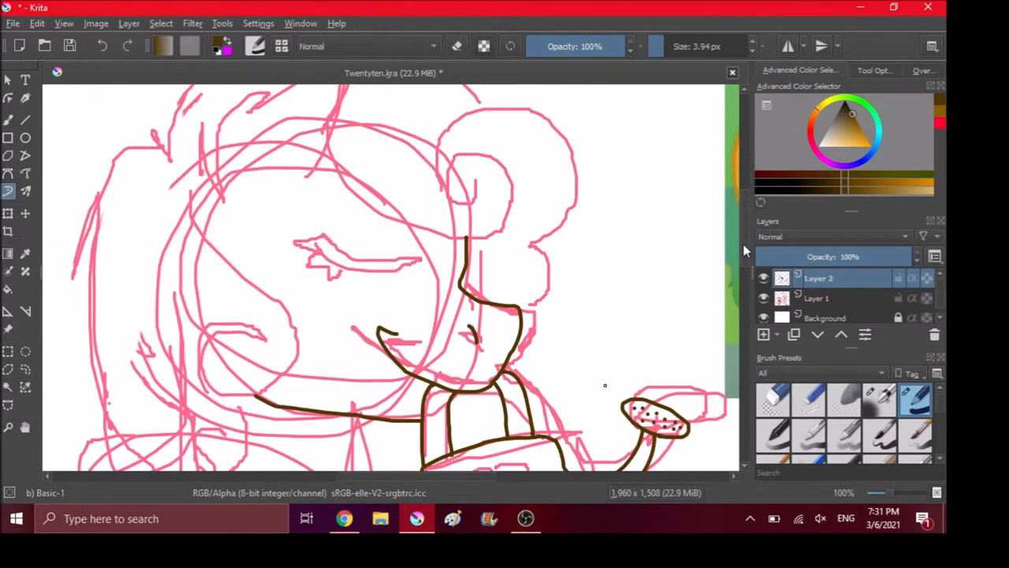
# Ink the closed eye line in brown and narrow the brush presets to the Digital tag.
pyautogui.moveTo(296, 237); pyautogui.dragTo(426, 260)
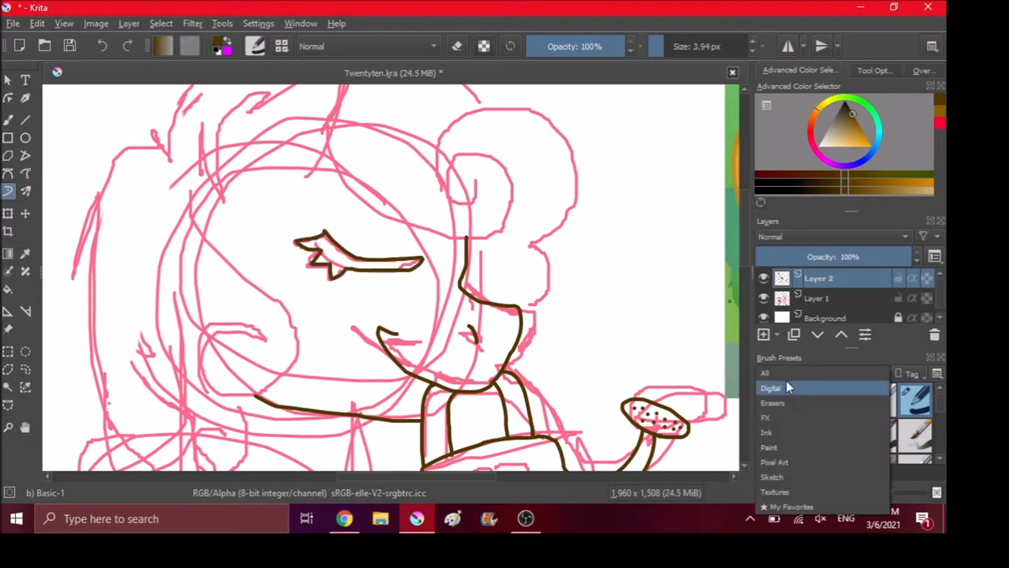
pyautogui.click(770, 372)
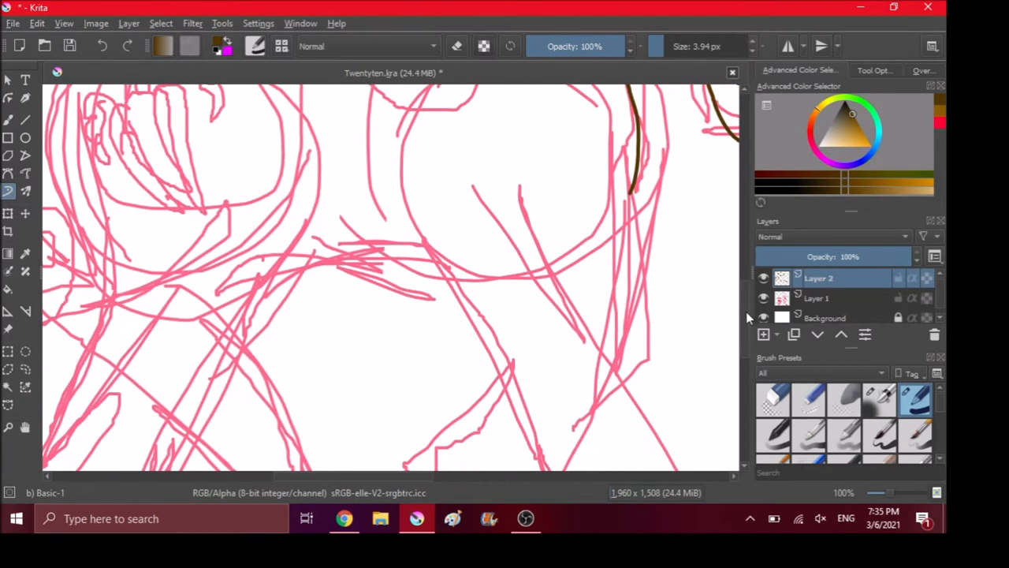
# Trace the body outline and straight leg lines in brown over the sketch.
pyautogui.moveTo(639, 202); pyautogui.dragTo(567, 283)
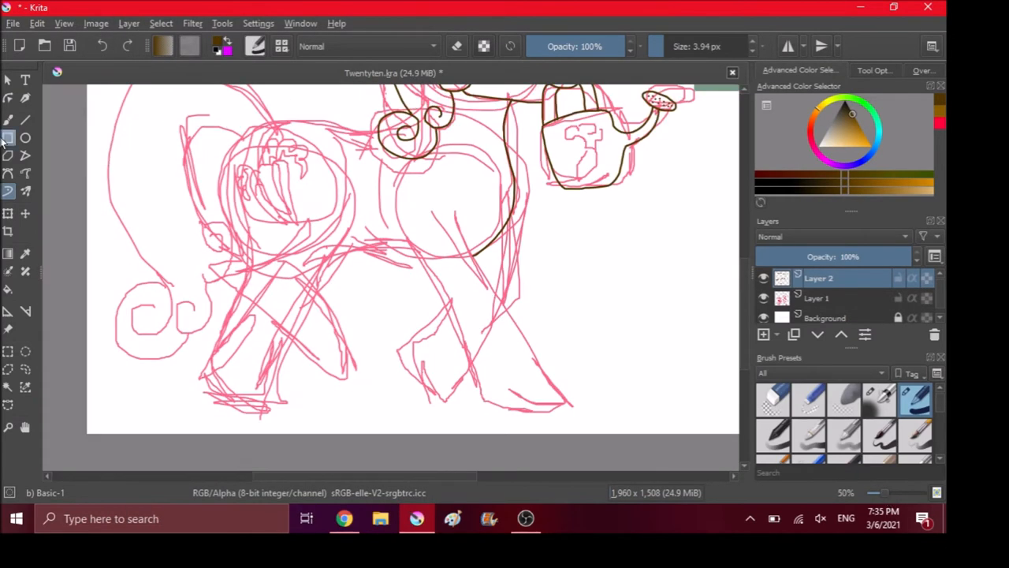
pyautogui.moveTo(458, 228); pyautogui.dragTo(575, 406)
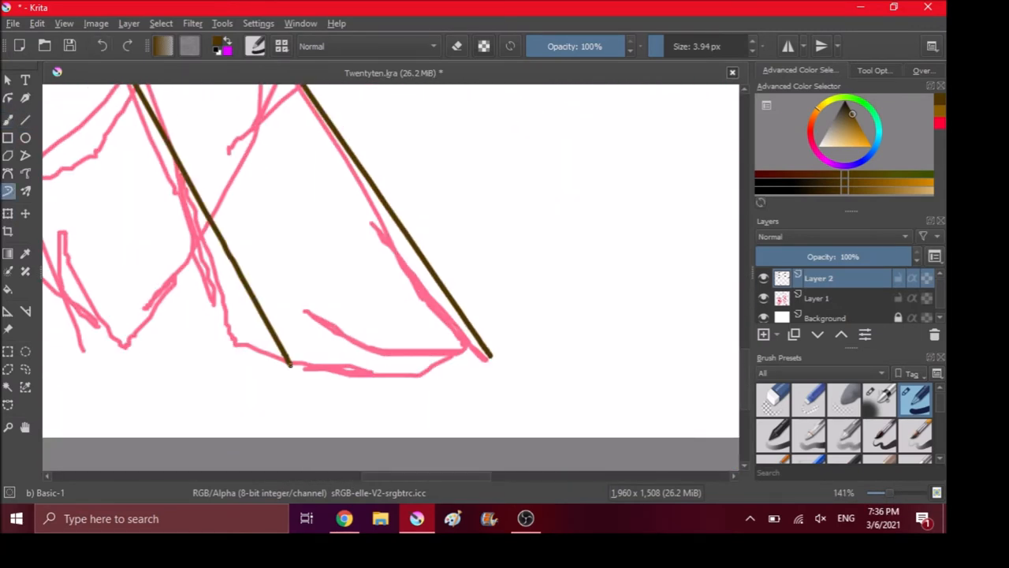
pyautogui.moveTo(890, 492); pyautogui.dragTo(867, 492)
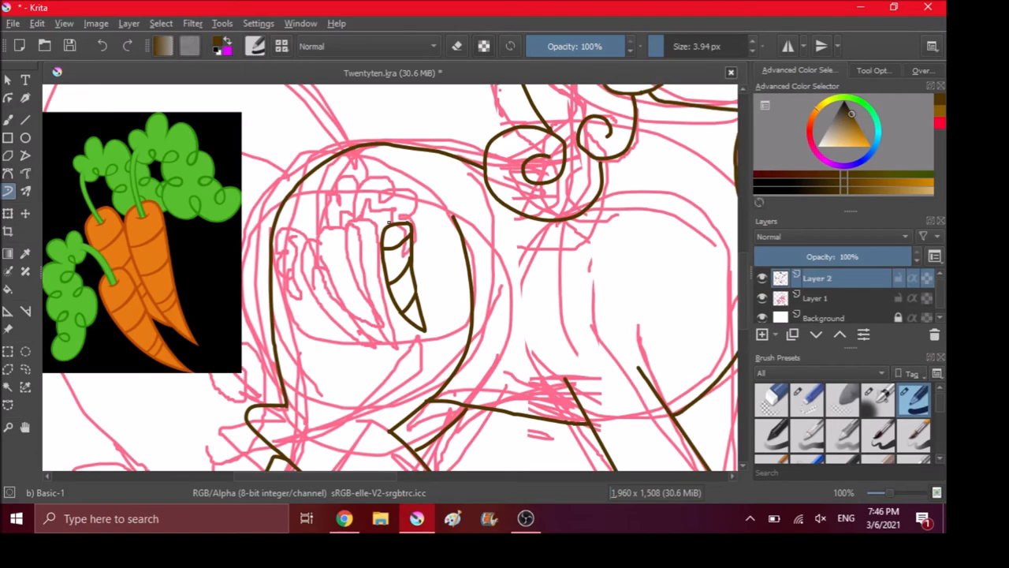
# Ink the carrot cutie mark with its detail lines, then hide the pink sketch layer.
pyautogui.moveTo(394, 229); pyautogui.dragTo(418, 197)
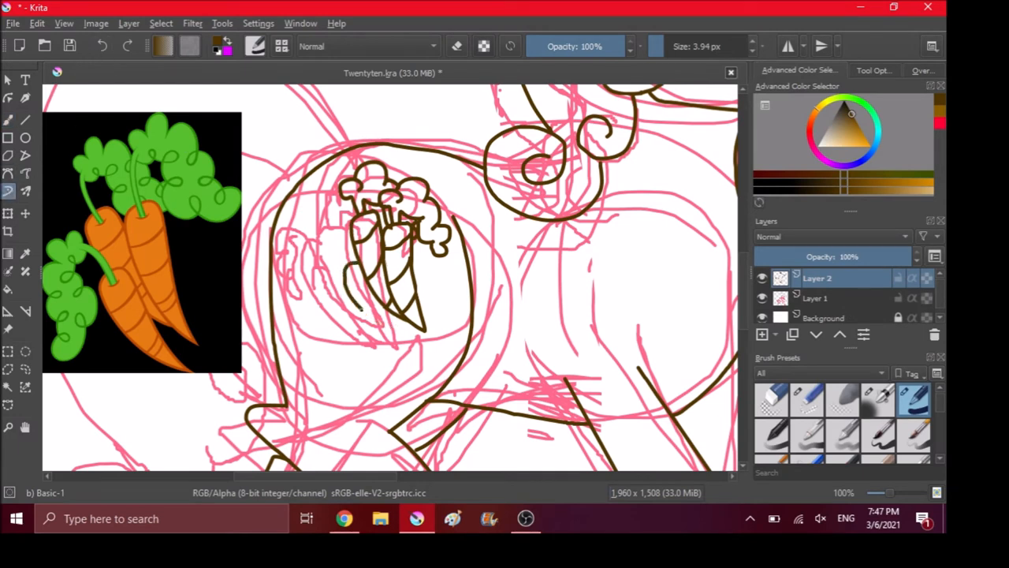
pyautogui.moveTo(344, 244); pyautogui.dragTo(402, 339)
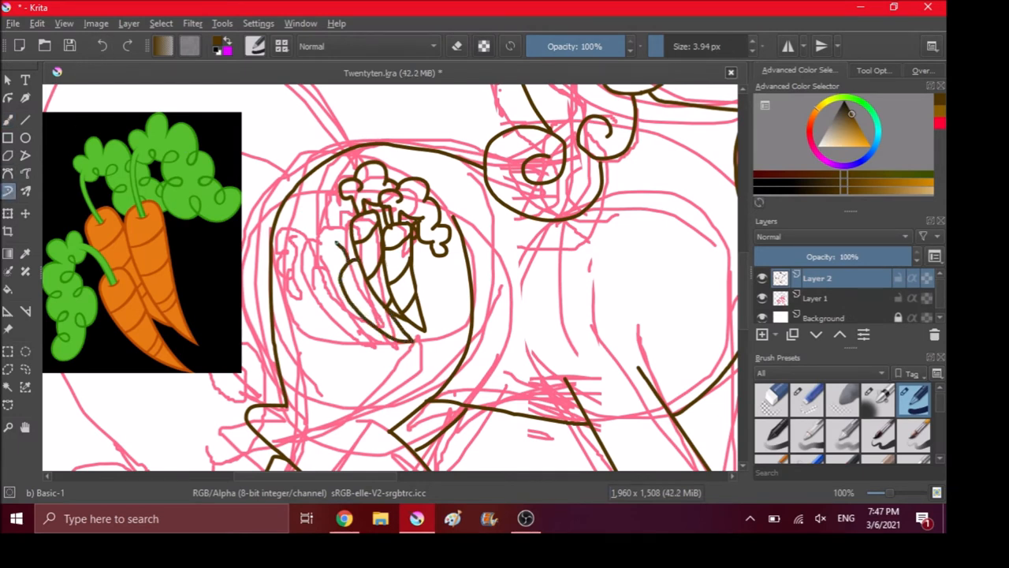
pyautogui.moveTo(332, 236); pyautogui.dragTo(315, 299)
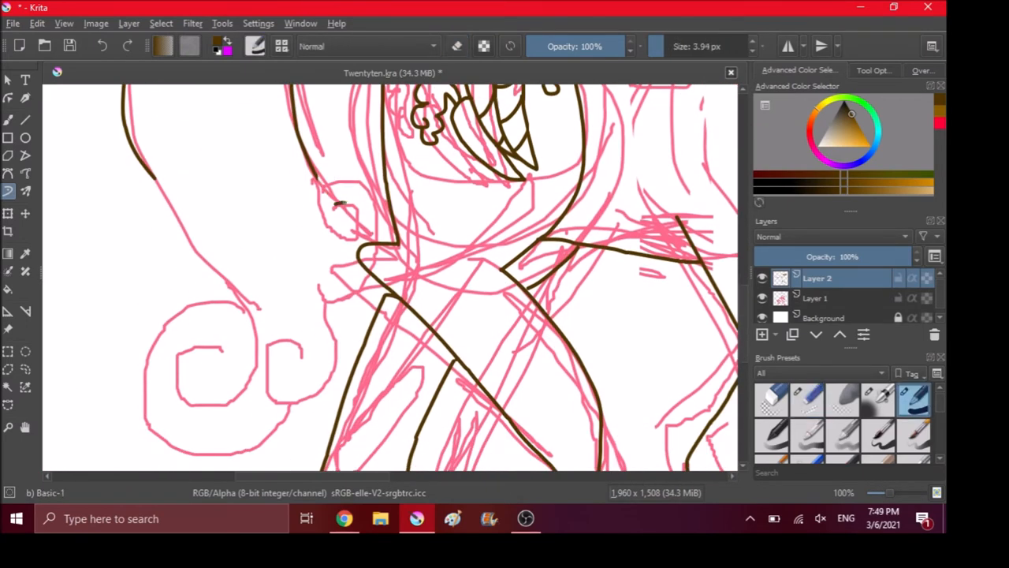
pyautogui.click(913, 400)
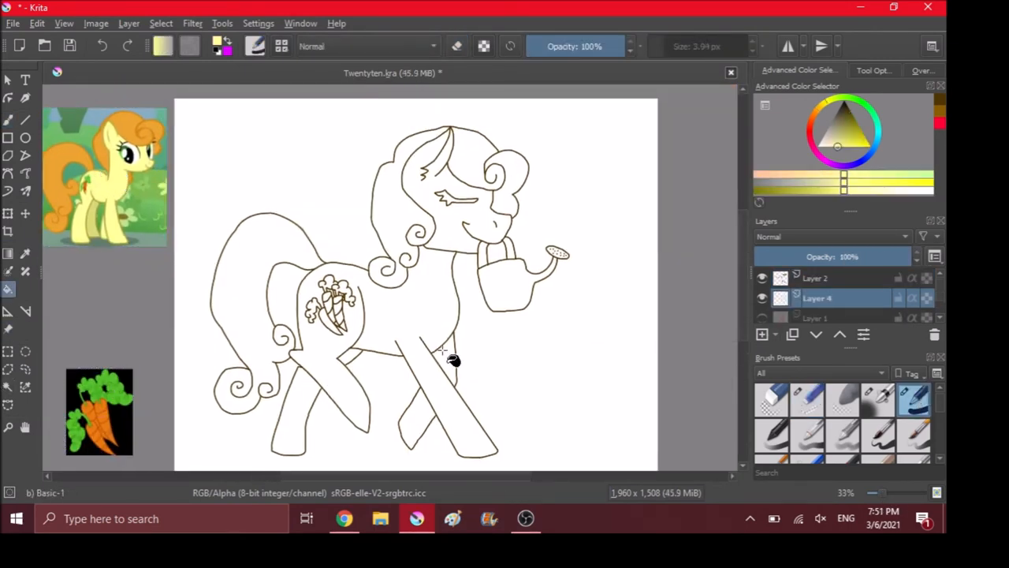
# Grow the selection via Select > Grow Selection to close gaps before filling.
pyautogui.click(161, 24)
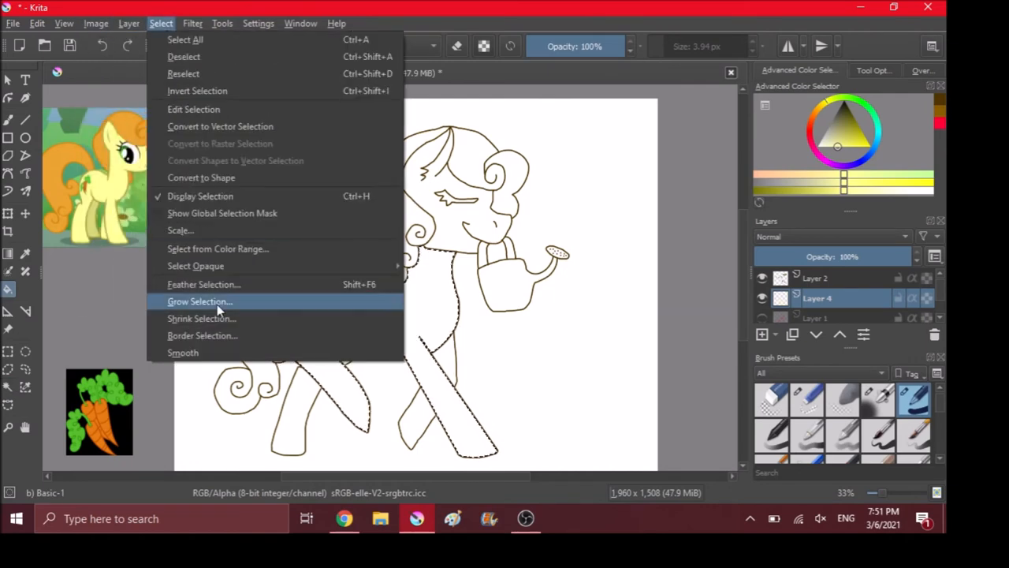
pyautogui.click(199, 302)
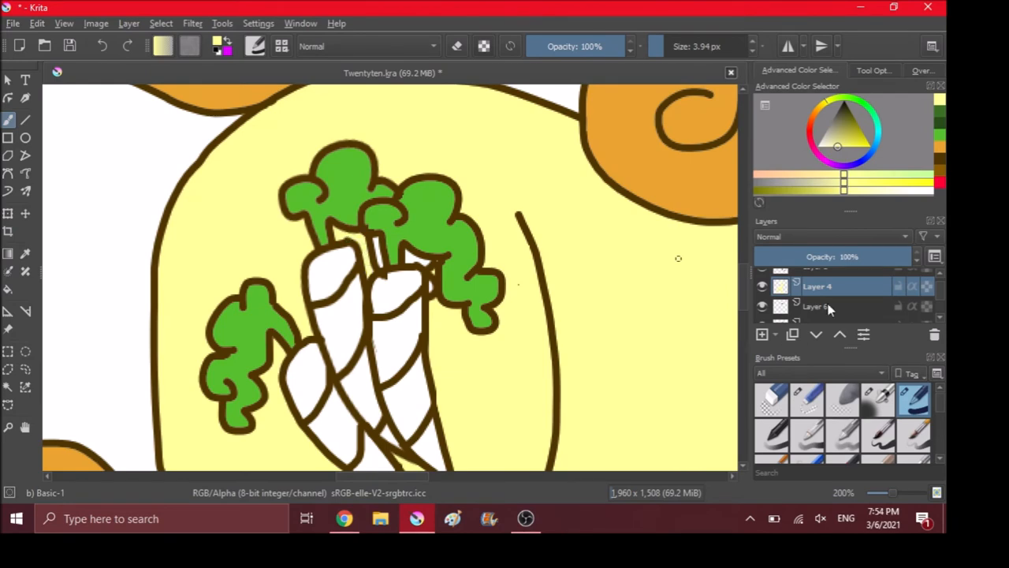
# Fill the carrots and watering can orange with the bucket tool.
pyautogui.click(817, 306)
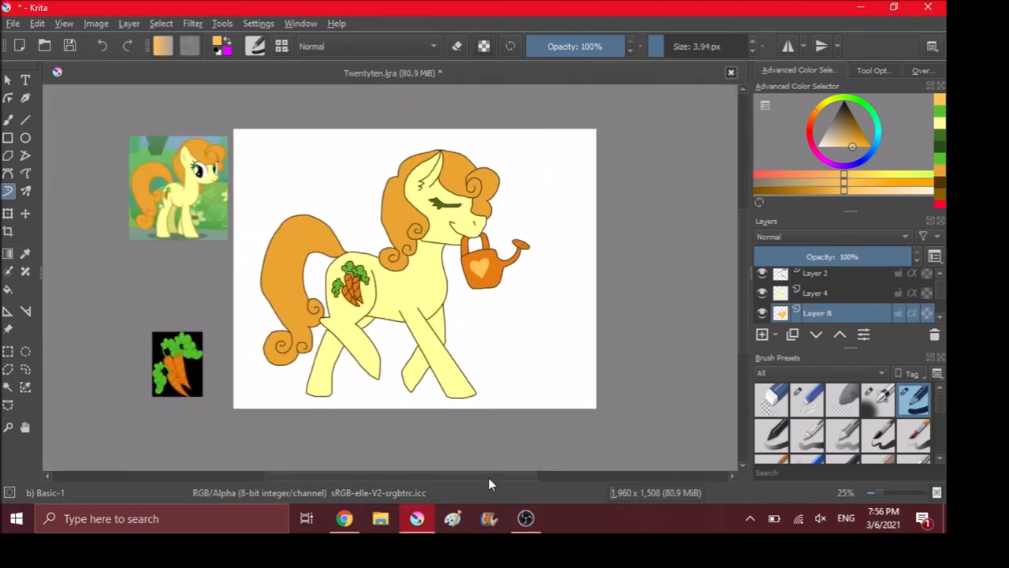
pyautogui.scroll(-3)
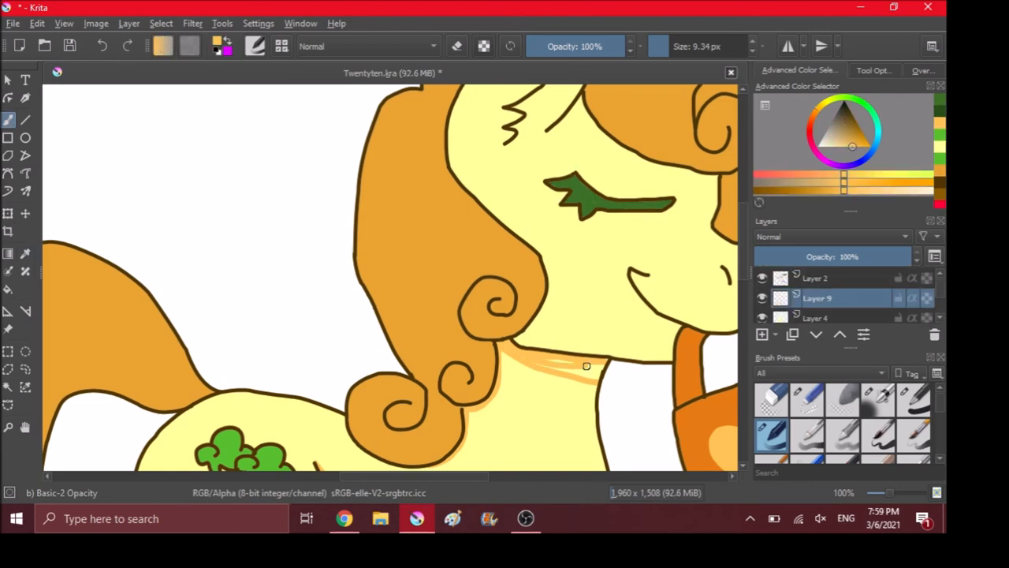
# Paint soft shading under the chin, inside the ear and along the mane, lowering the layer to 62% opacity.
pyautogui.moveTo(586, 366); pyautogui.dragTo(522, 354)
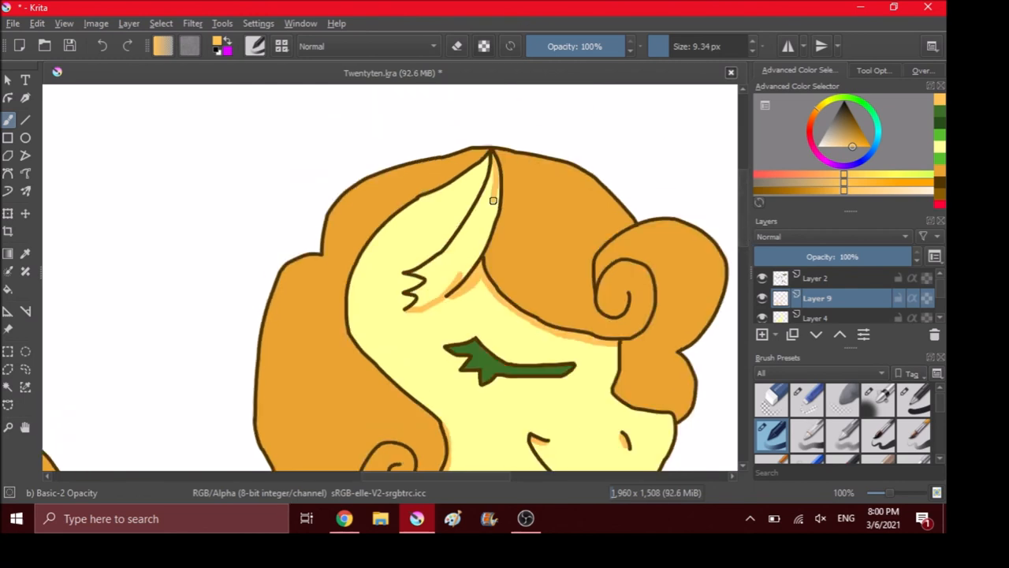
pyautogui.moveTo(492, 202); pyautogui.dragTo(426, 271)
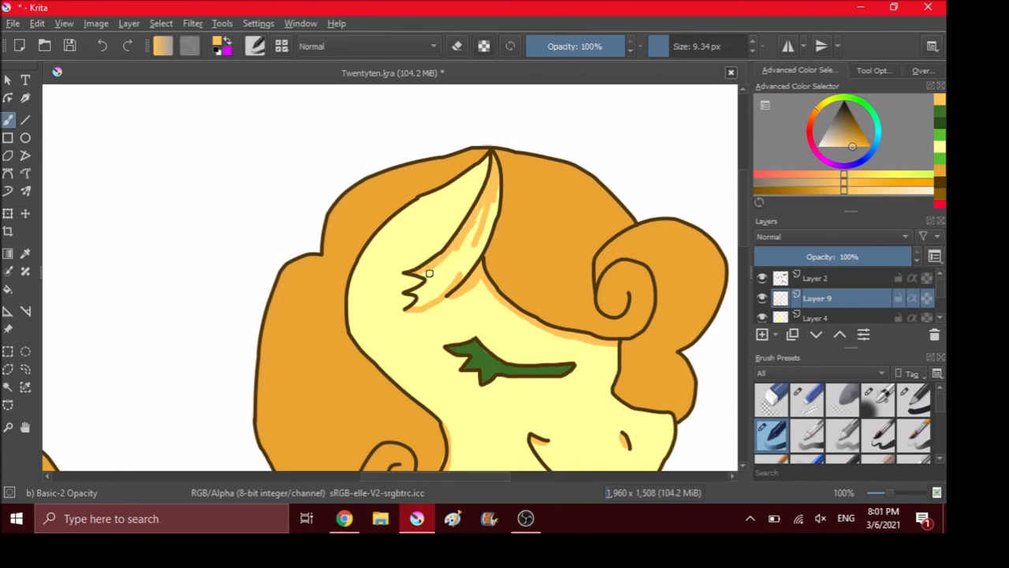
pyautogui.moveTo(418, 284); pyautogui.dragTo(473, 261)
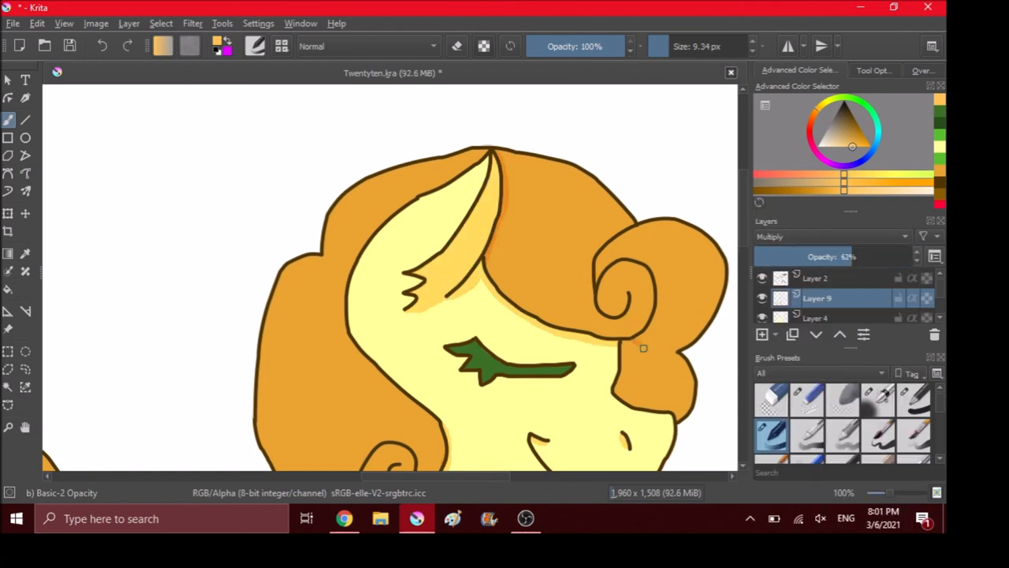
pyautogui.moveTo(631, 350); pyautogui.dragTo(647, 402)
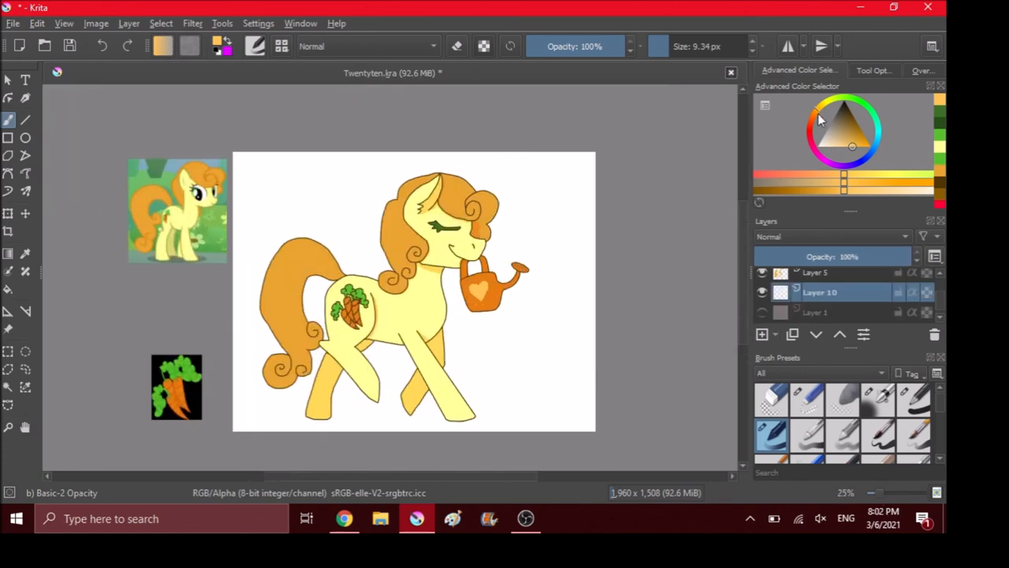
# Fill Layer 10 with colour and set HSV Lightness to 22 for a pale background.
pyautogui.click(318, 298)
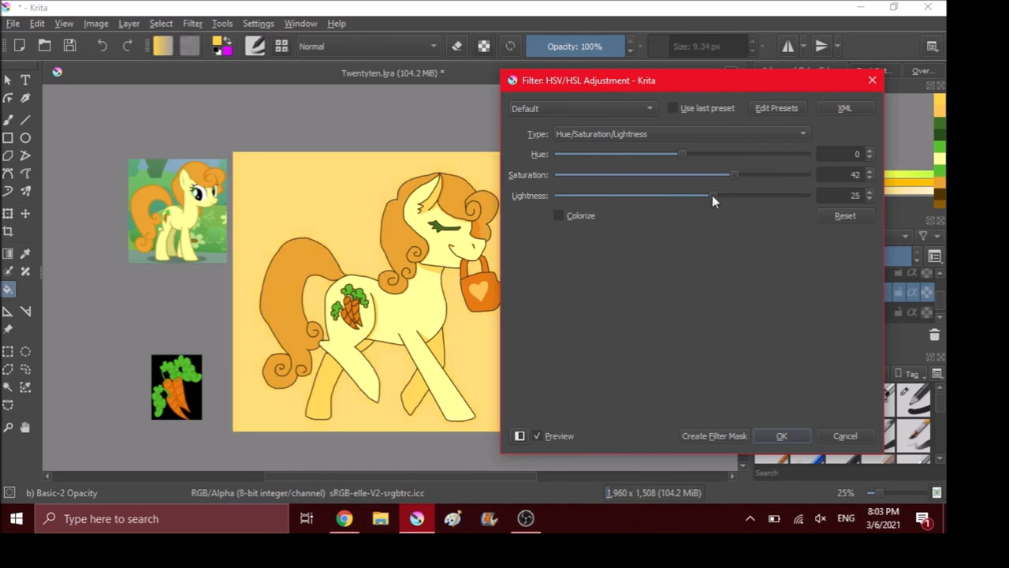
pyautogui.moveTo(713, 195); pyautogui.dragTo(709, 195)
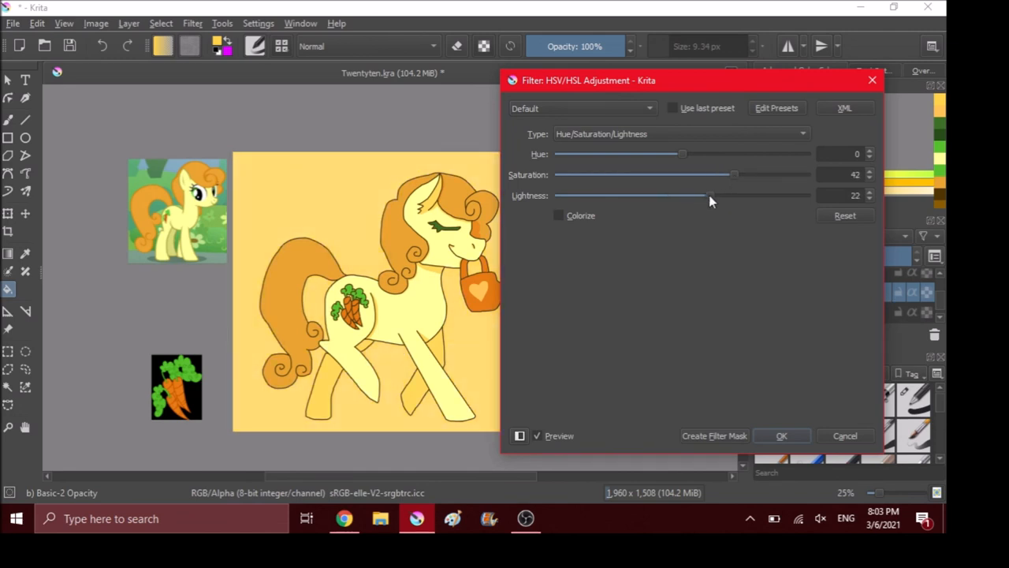
pyautogui.click(780, 435)
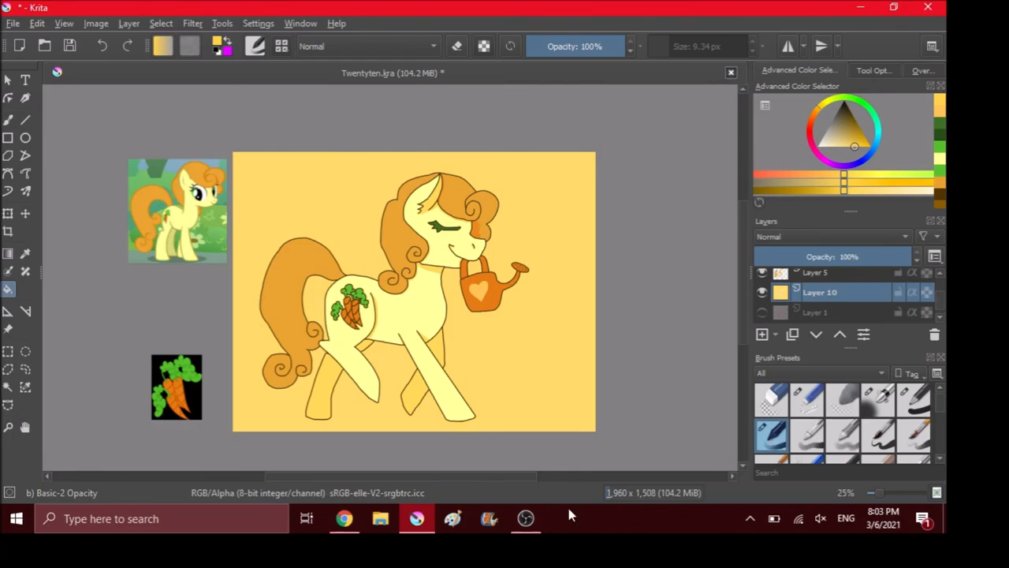